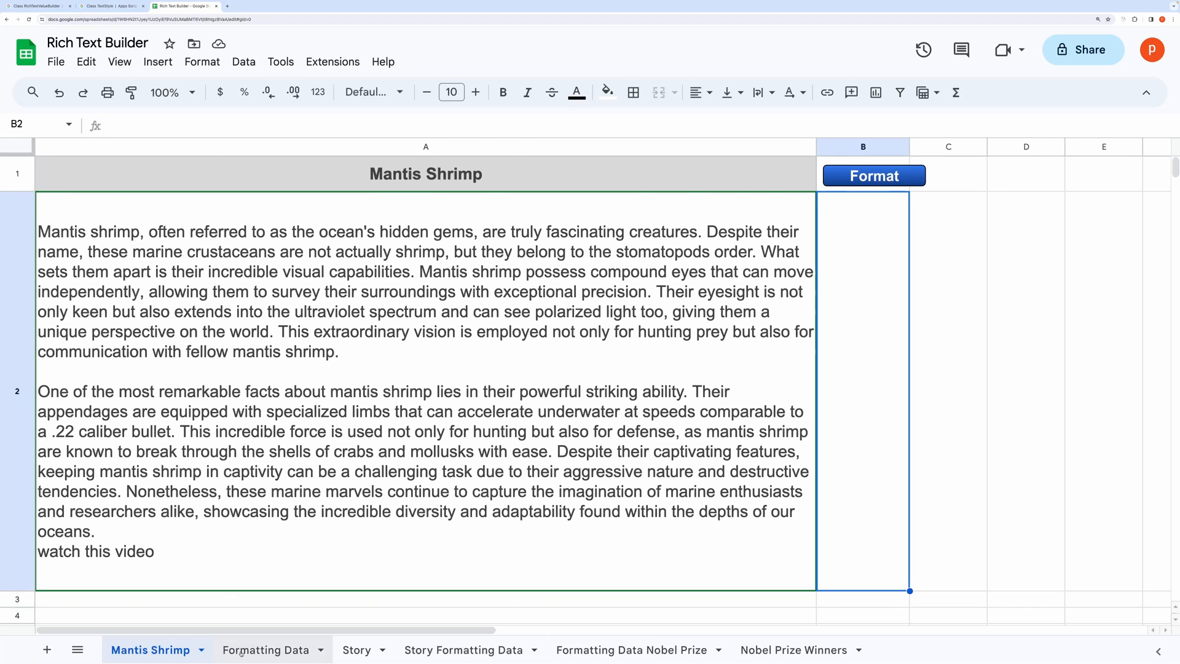
# Switch to the Formatting Data sheet listing runs, styles, colours and hyperlinks.
pyautogui.click(269, 649)
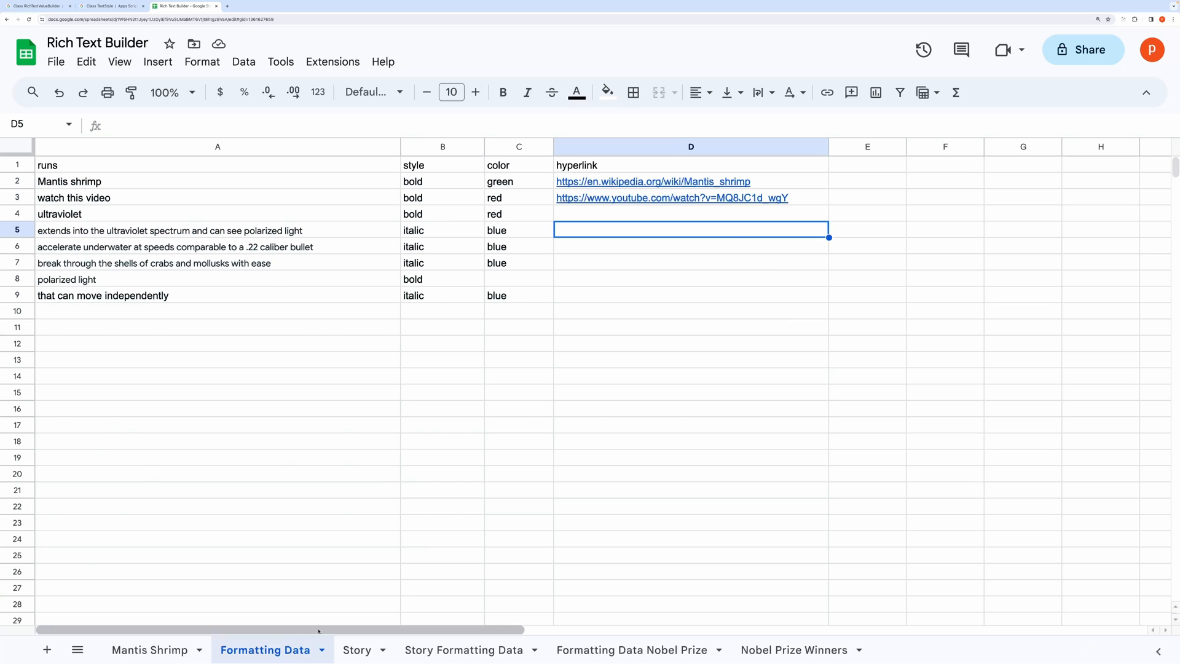
# Run the Format script on the Mantis Shrimp text and check the video link opens.
pyautogui.click(154, 649)
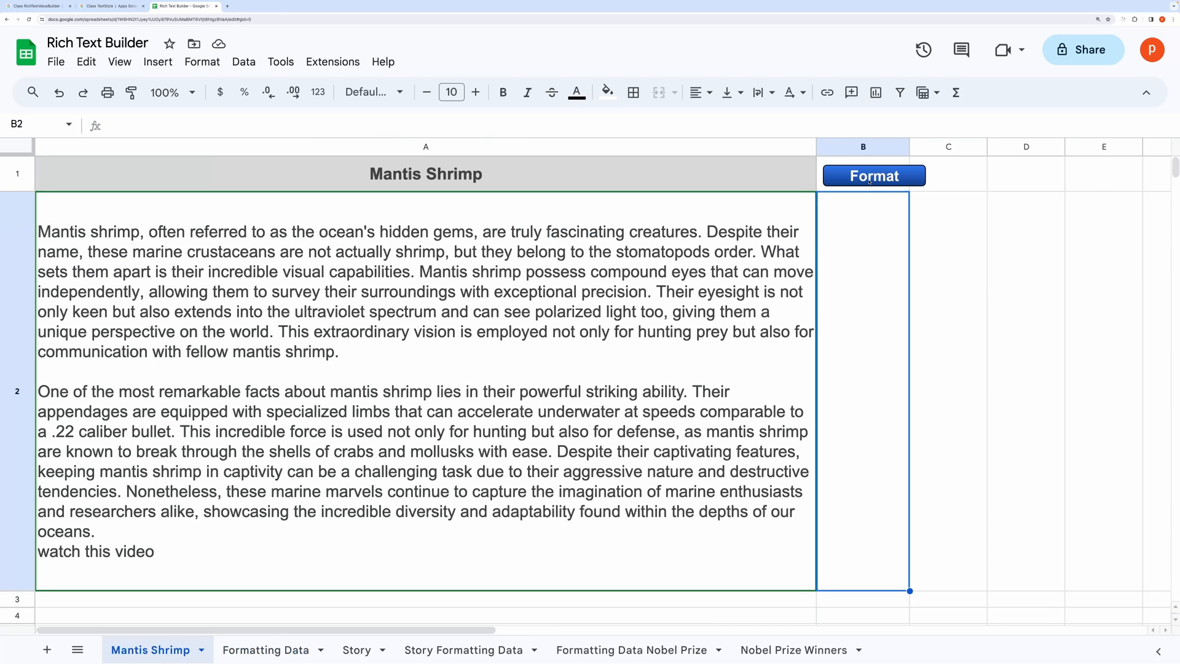
pyautogui.click(873, 176)
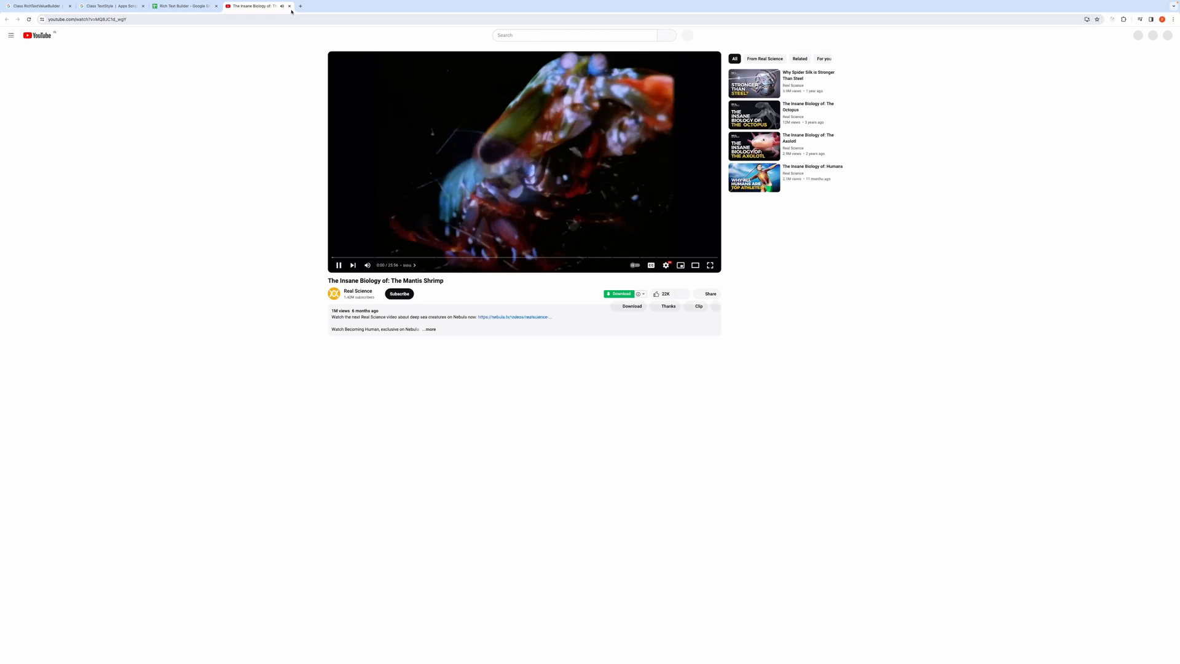
pyautogui.click(184, 5)
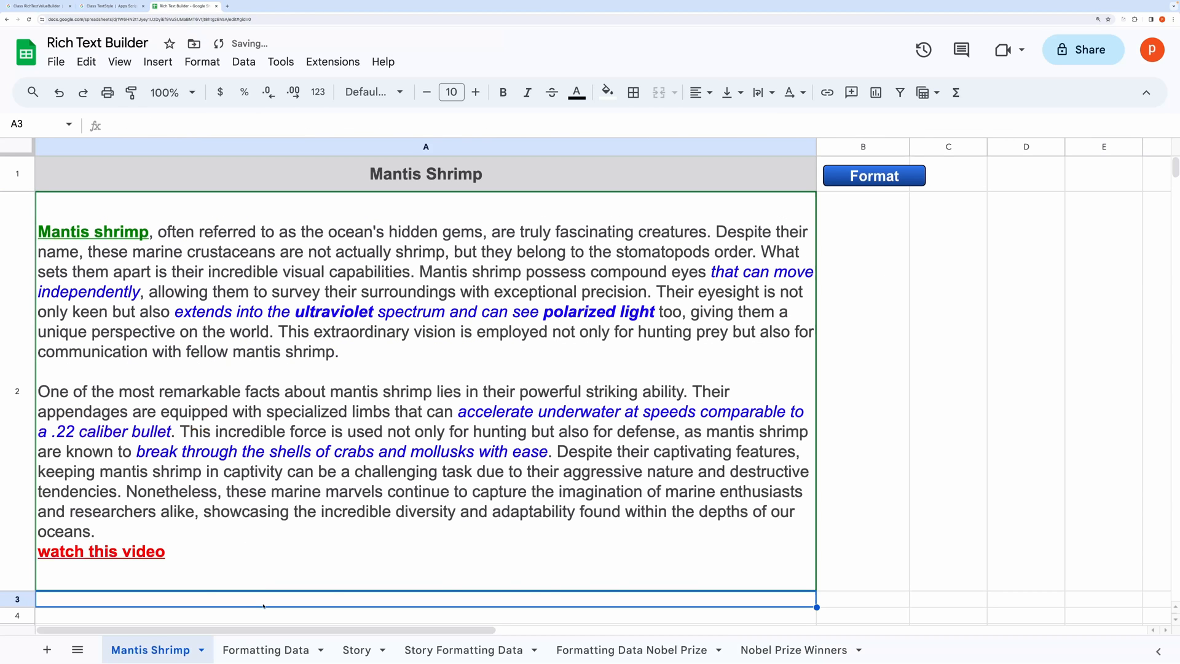
# Switch to the Story sheet showing the unformatted Veggieville kids' story.
pyautogui.click(359, 649)
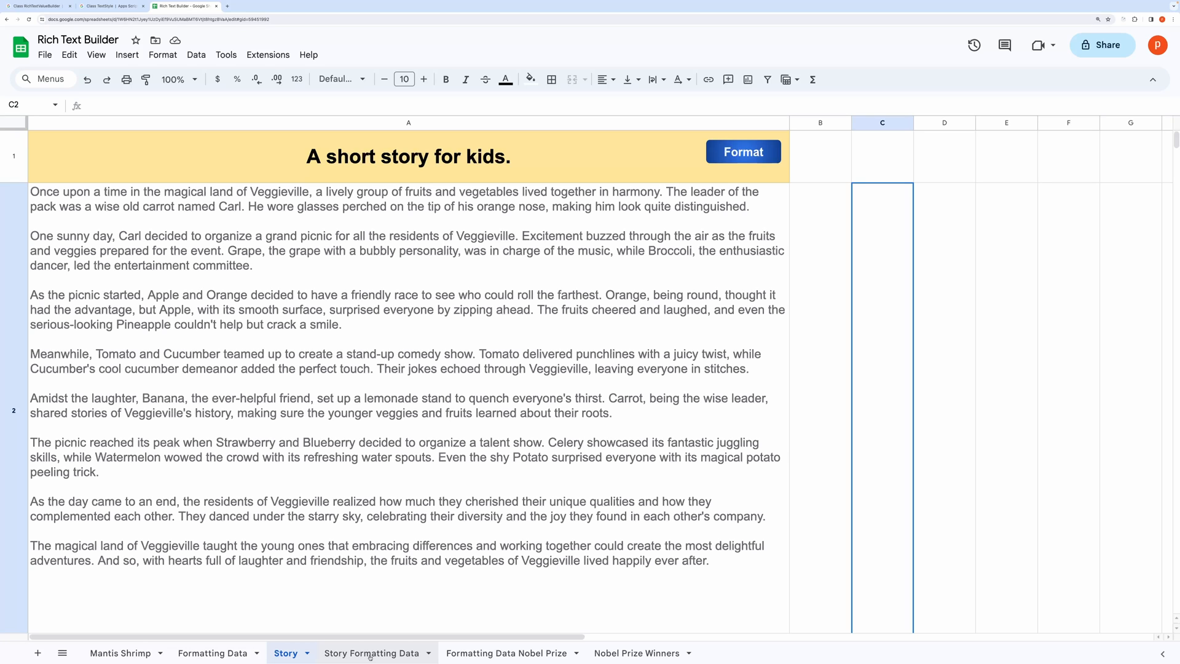
# Review the Story Formatting Data values, then run the Format script on the story.
pyautogui.click(372, 653)
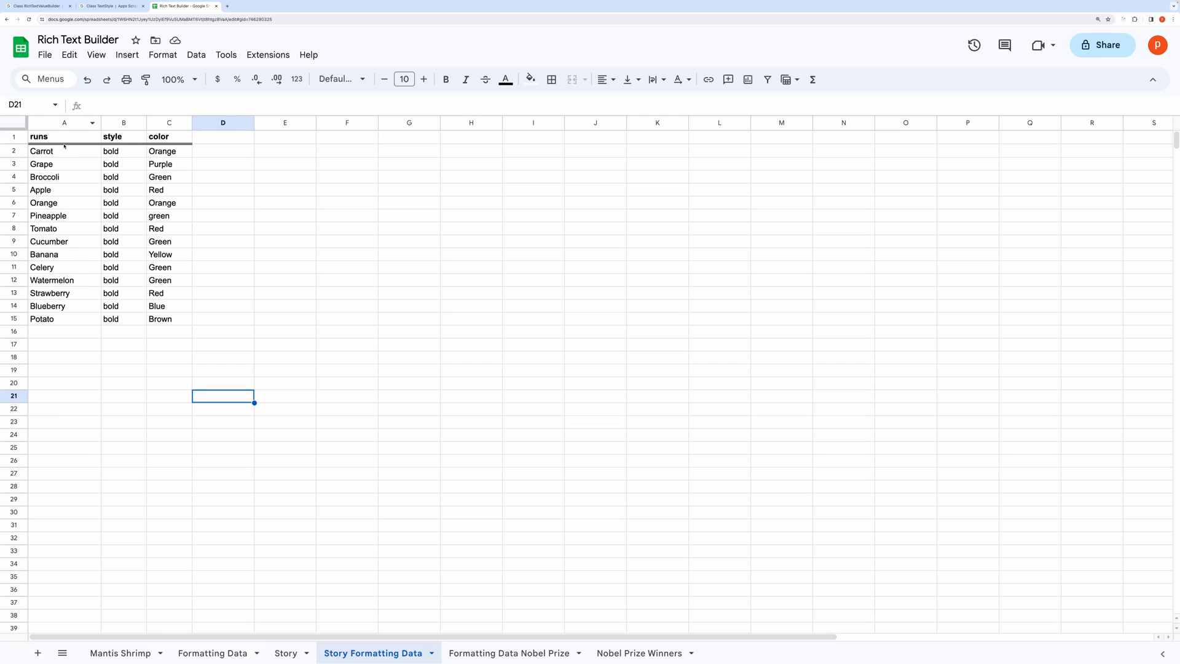
pyautogui.moveTo(64, 150); pyautogui.dragTo(64, 293)
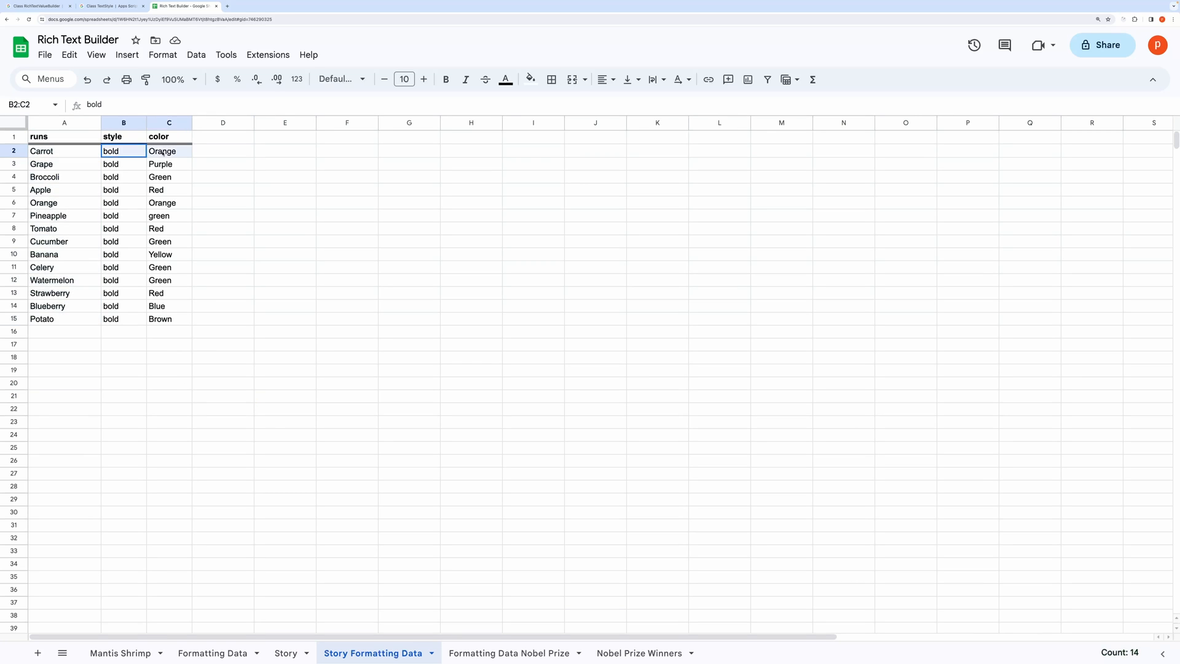
pyautogui.click(285, 653)
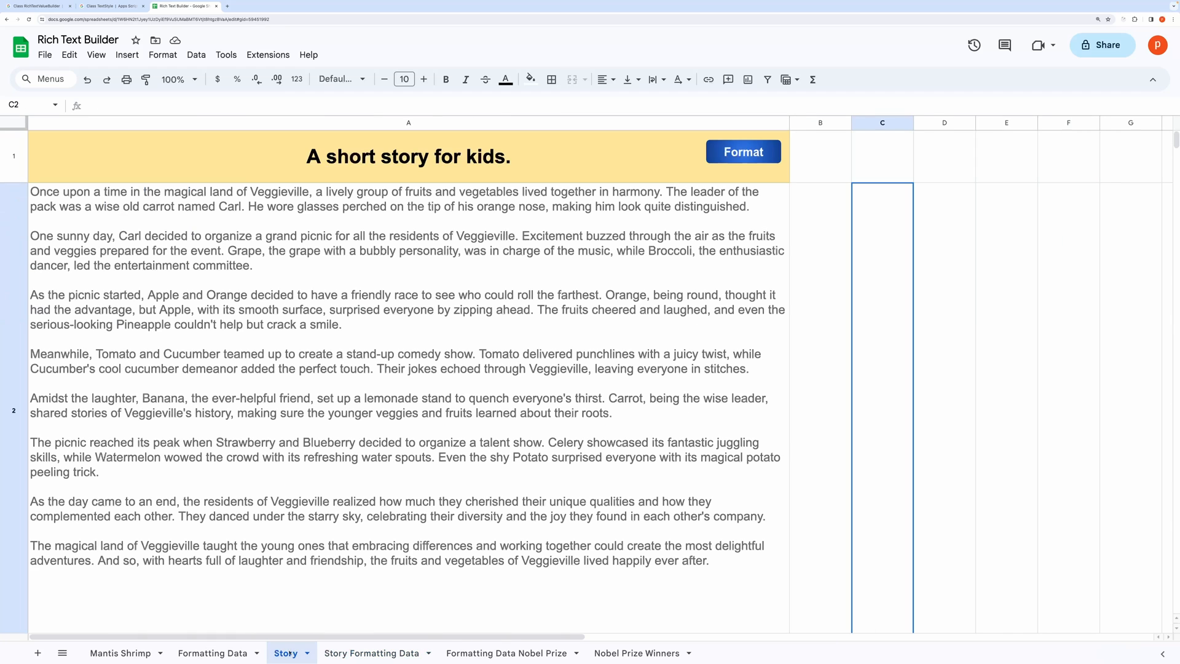
pyautogui.click(744, 152)
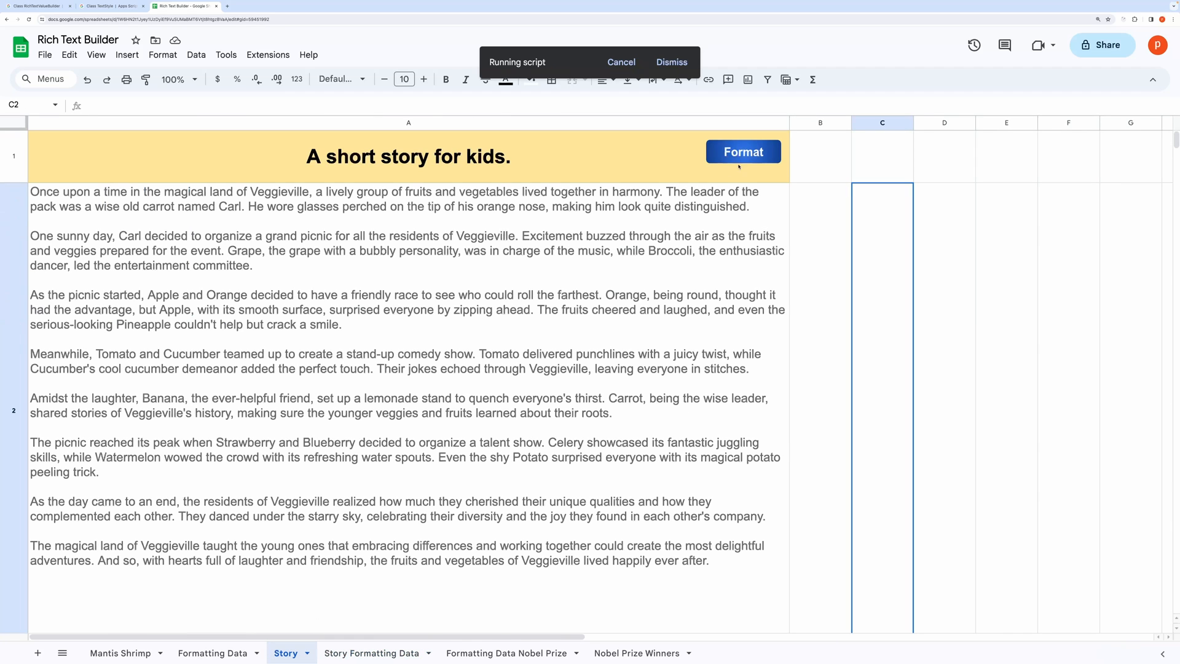
pyautogui.click(744, 152)
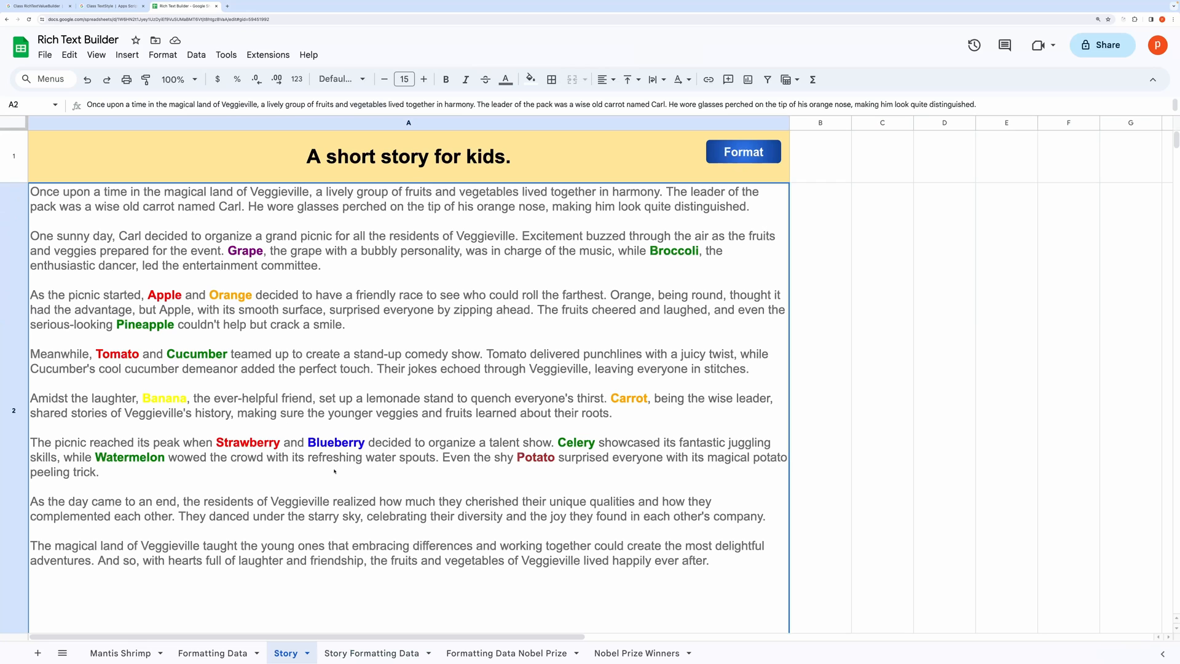
pyautogui.moveTo(443, 575)
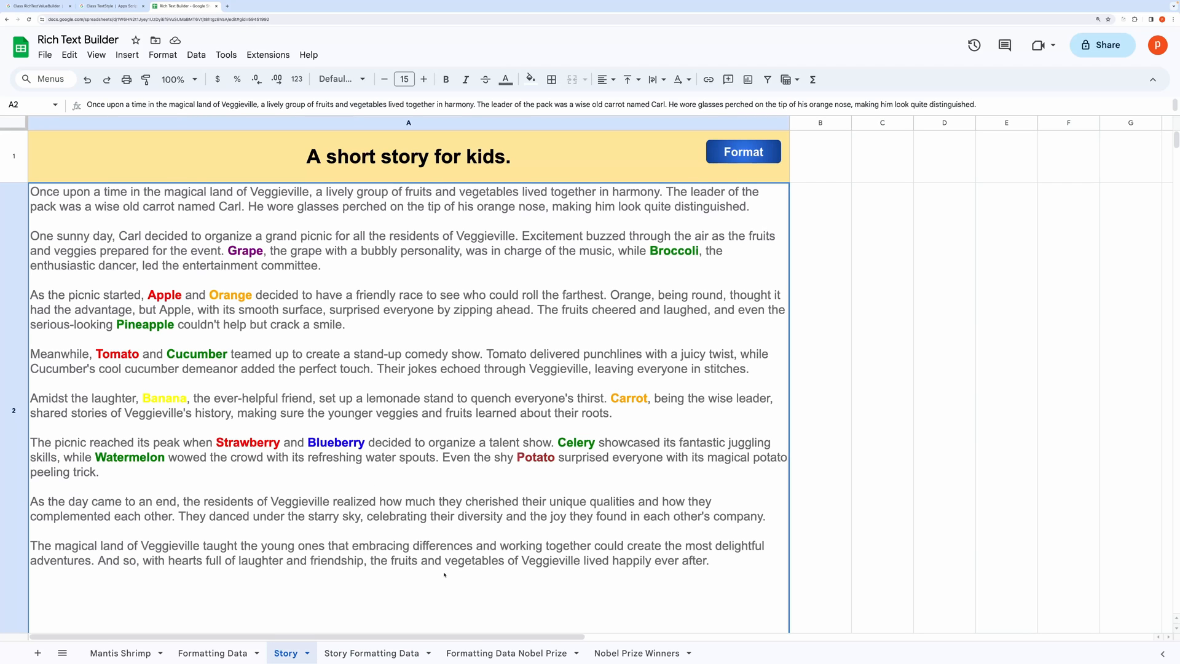
# Review the Formatting Data Nobel Prize sheet and return to Nobel Prize Winners.
pyautogui.click(637, 653)
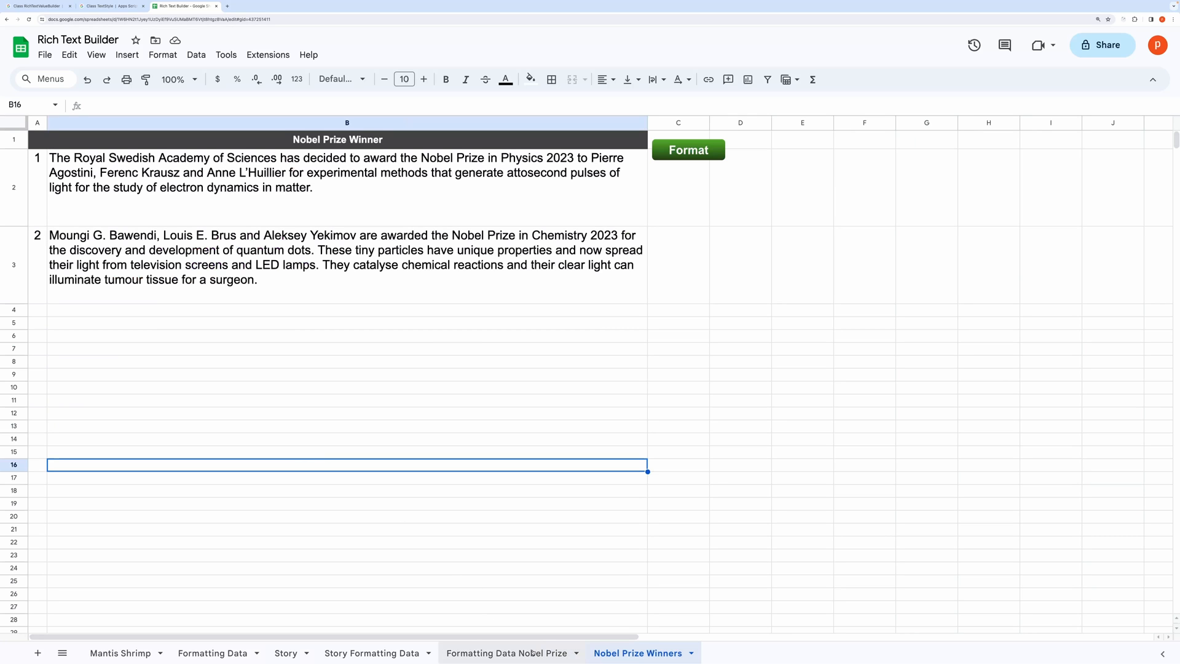
pyautogui.click(509, 653)
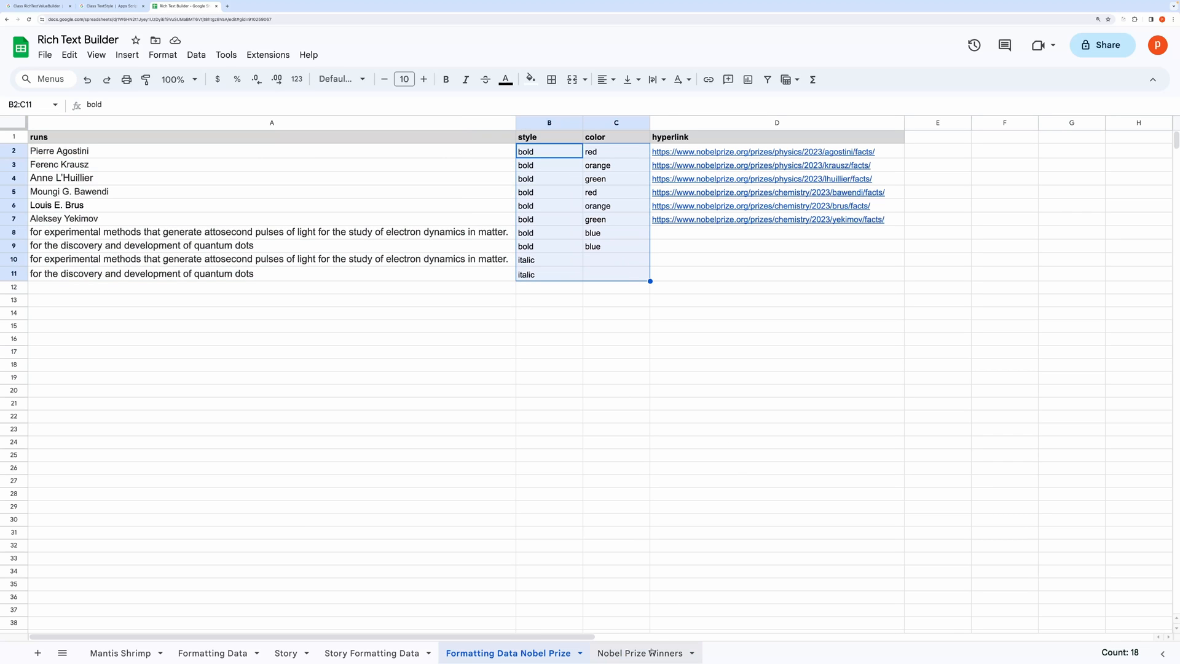
pyautogui.moveTo(686, 336)
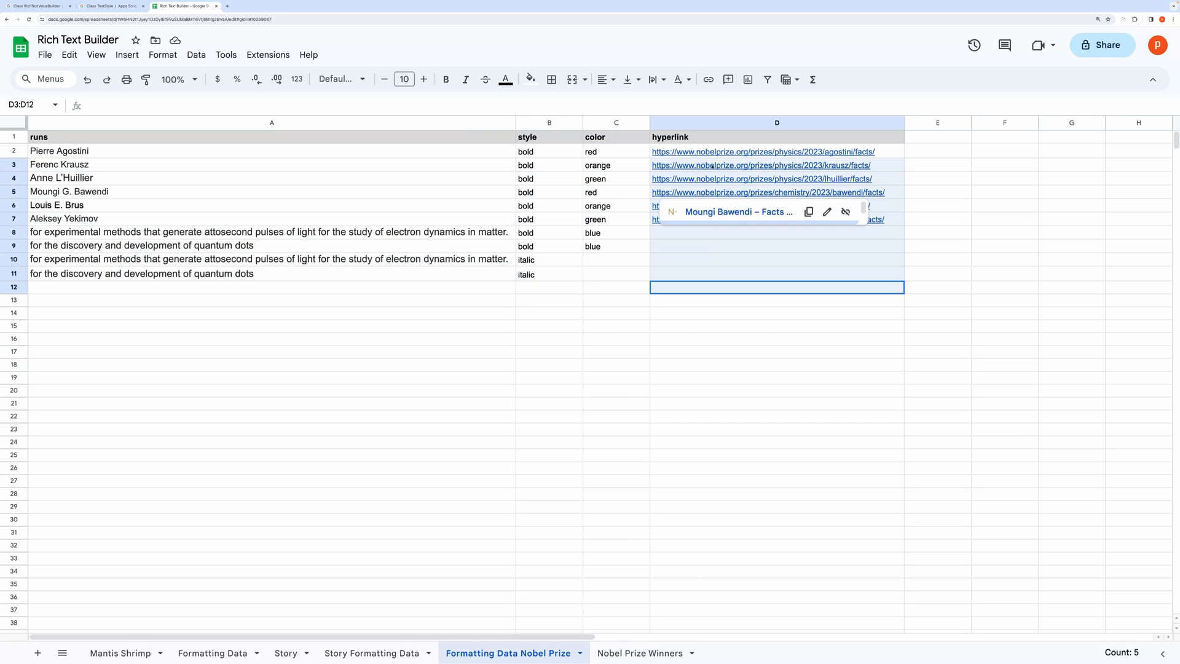
pyautogui.click(643, 653)
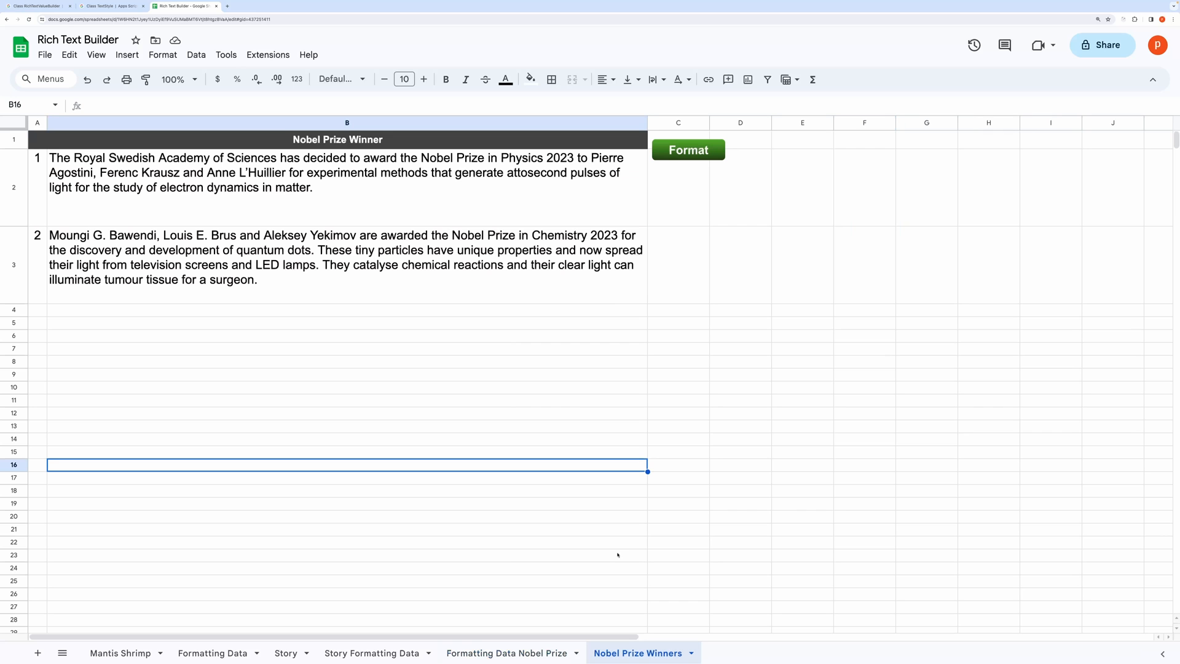
# Run the Format script so laureate names become coloured bold links and discoveries blue italics.
pyautogui.click(689, 149)
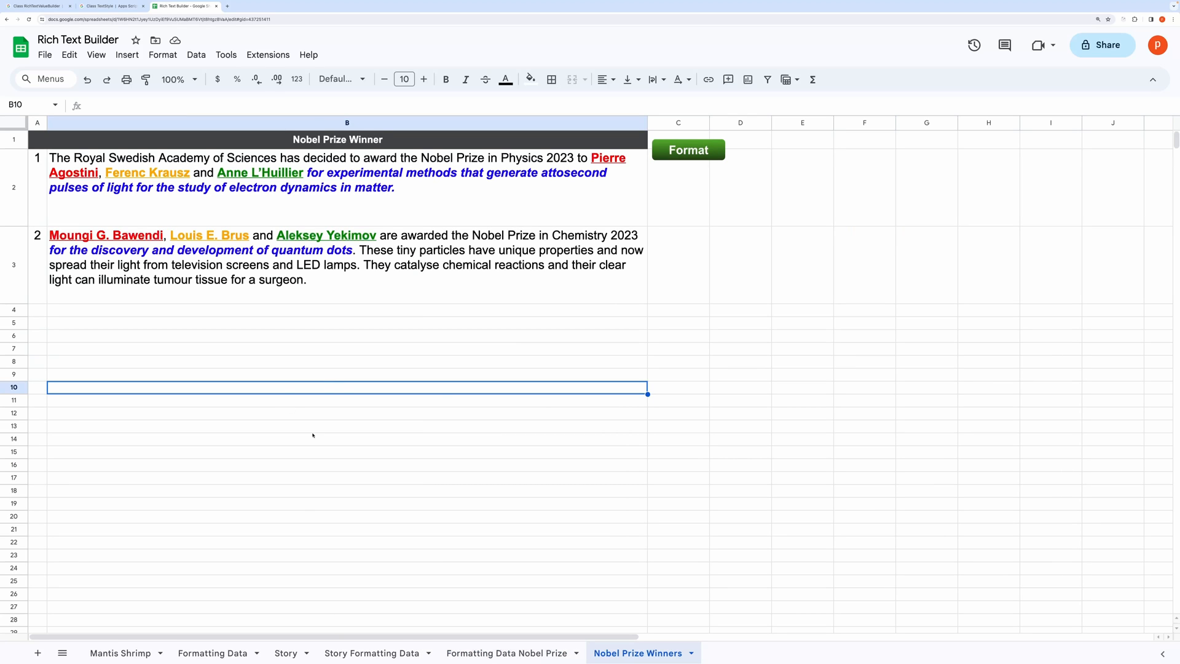
pyautogui.moveTo(273, 64)
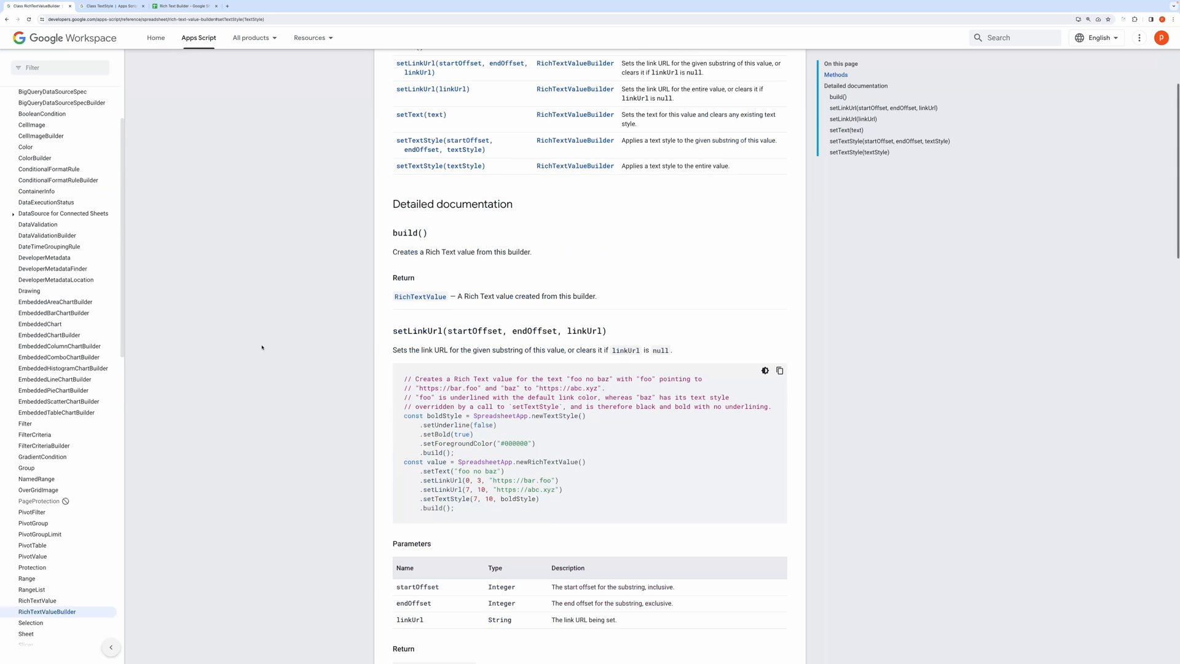
# Read the RichTextValueBuilder and TextStyle reference pages, then show the Apps Script editor.
pyautogui.scroll(-3)
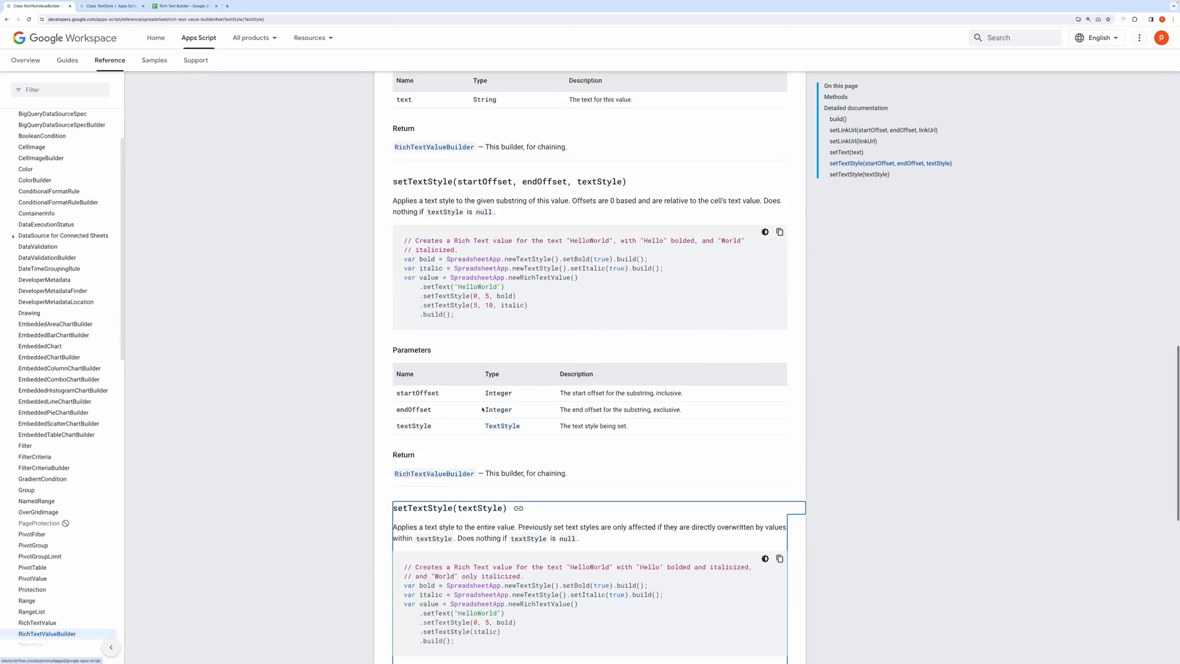
pyautogui.scroll(3)
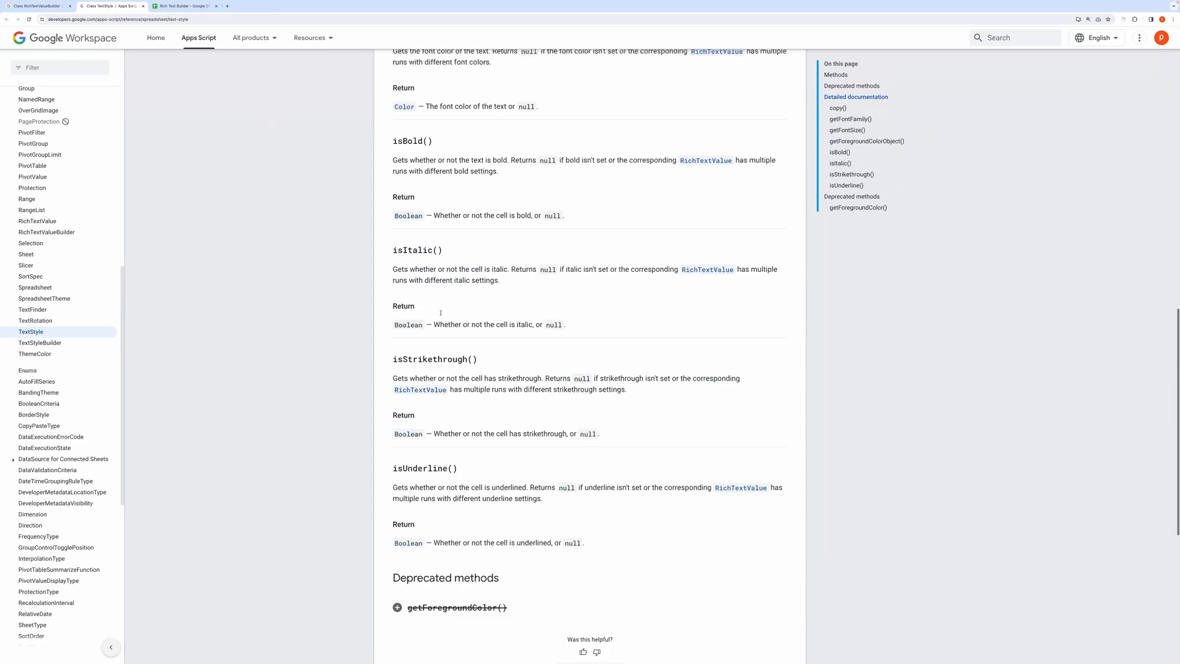
pyautogui.click(184, 5)
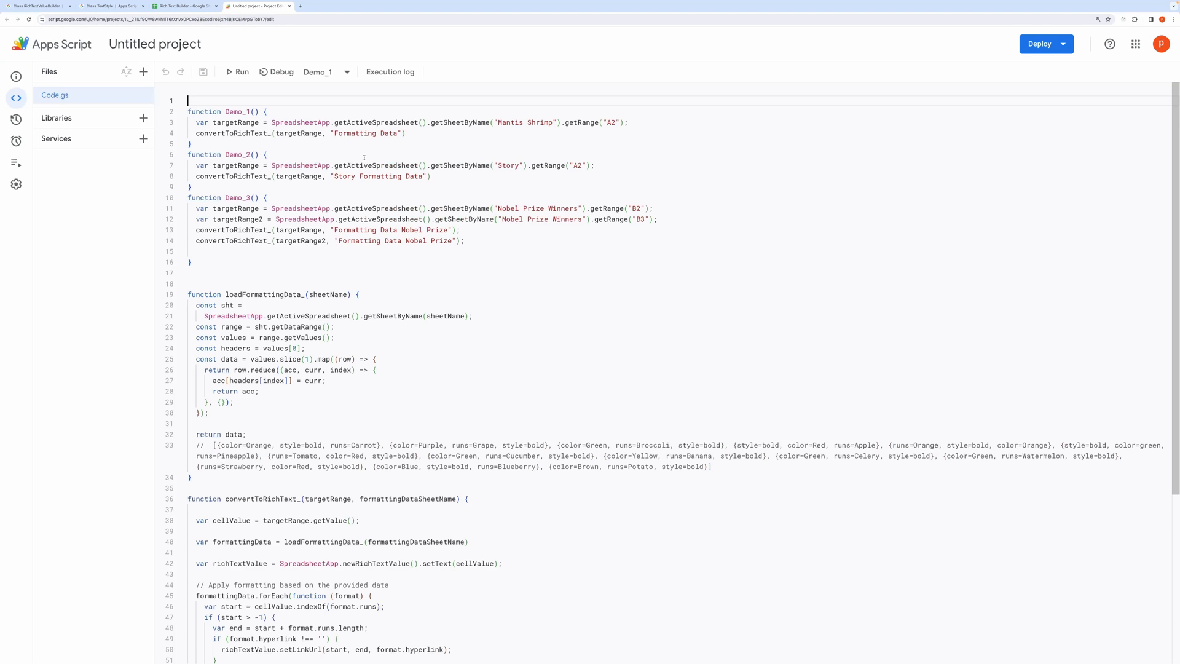
# Zoom the browser in so the Demo functions and convertToRichText_ read larger.
pyautogui.press('ctrl+plus')
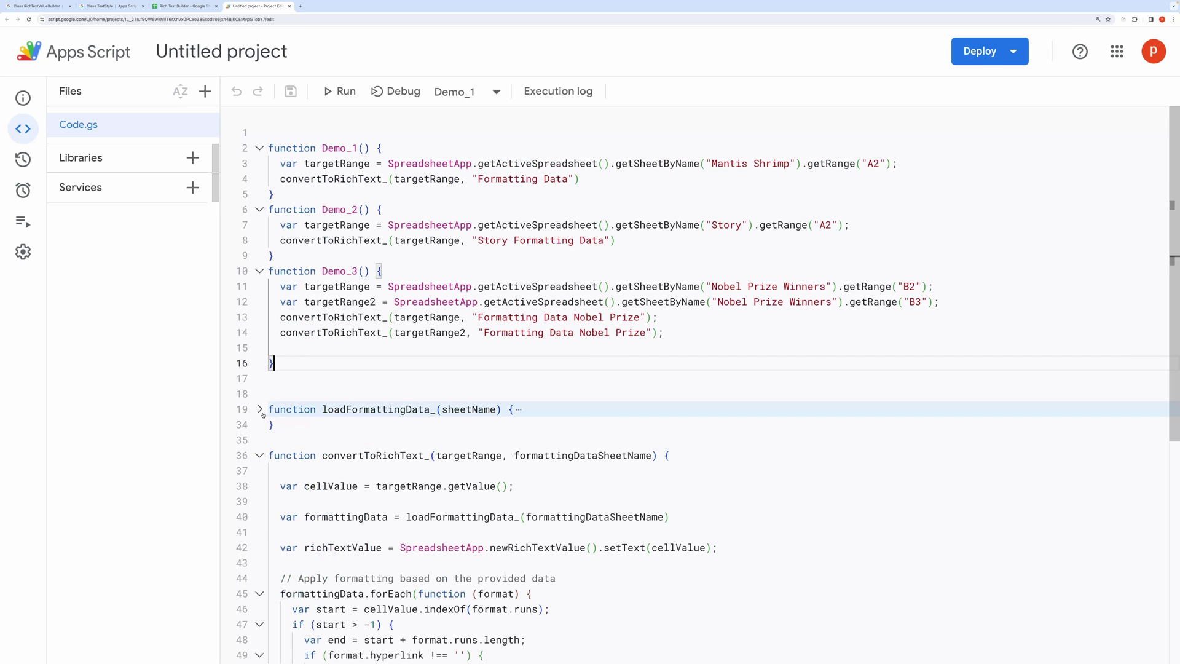
# Unfold loadFormattingData_ and highlight its commented sample of returned formatting records.
pyautogui.scroll(-3)
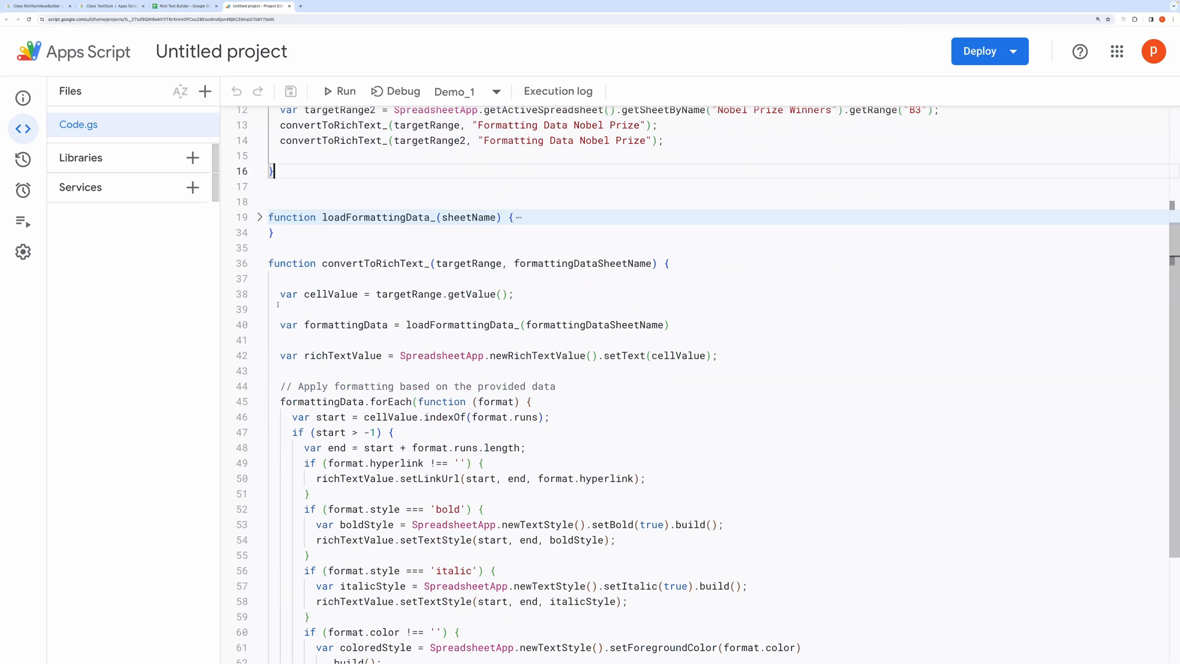
pyautogui.tripleClick(394, 294)
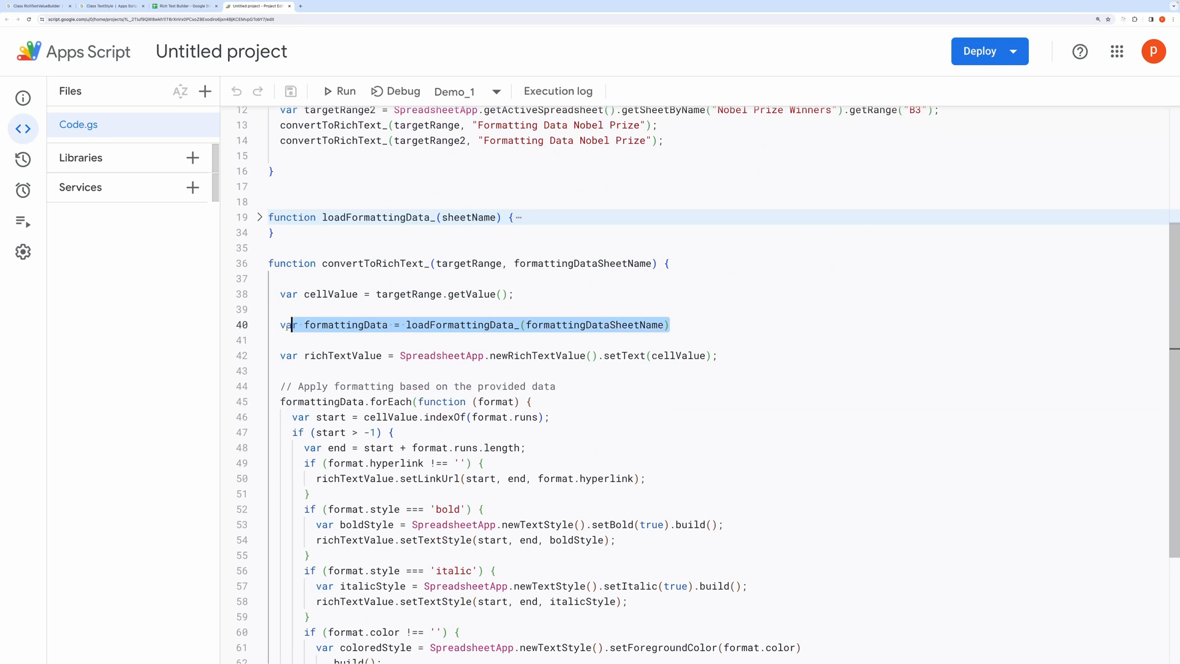
pyautogui.click(258, 217)
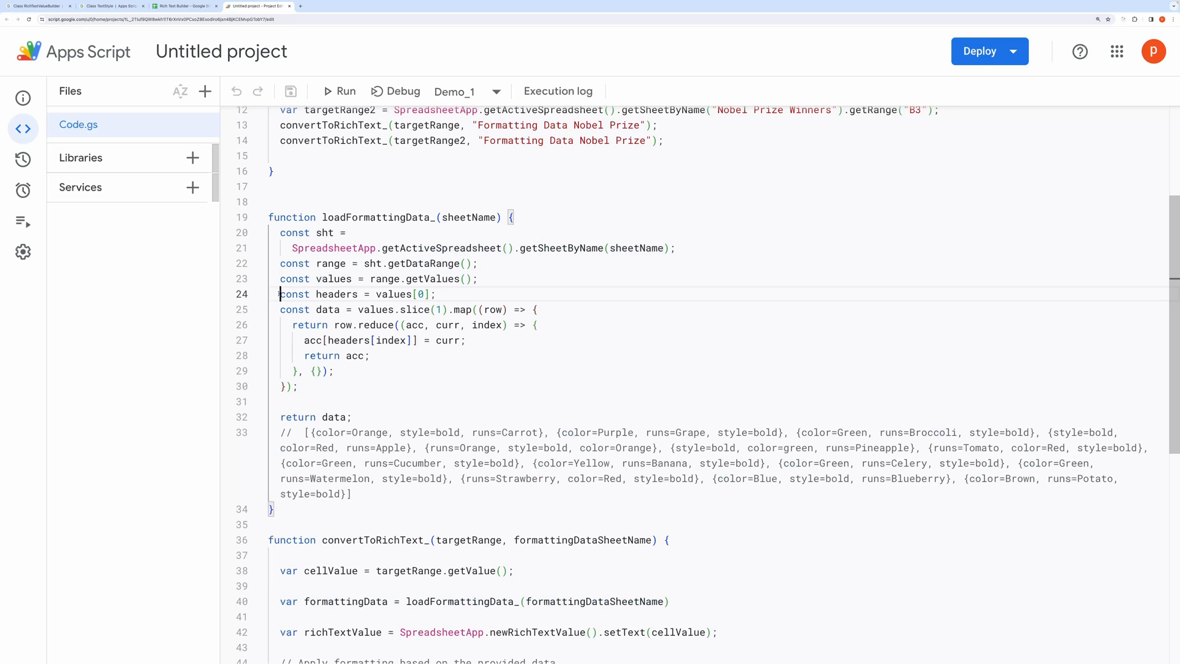
pyautogui.tripleClick(356, 294)
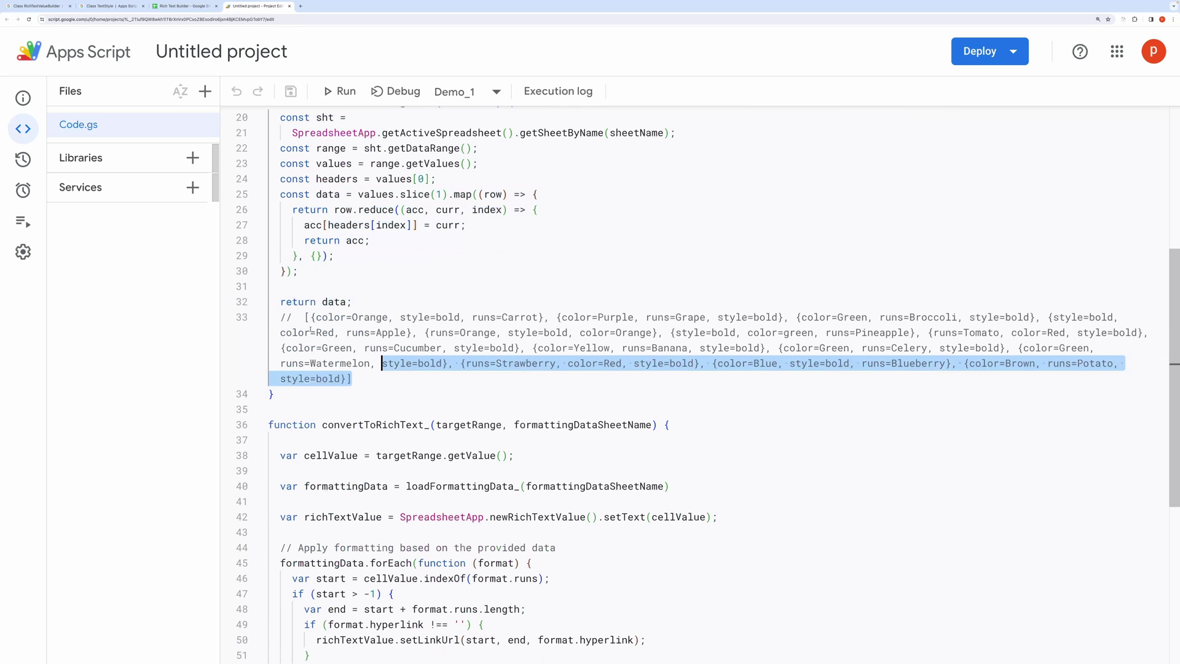
pyautogui.moveTo(381, 377); pyautogui.dragTo(303, 317)
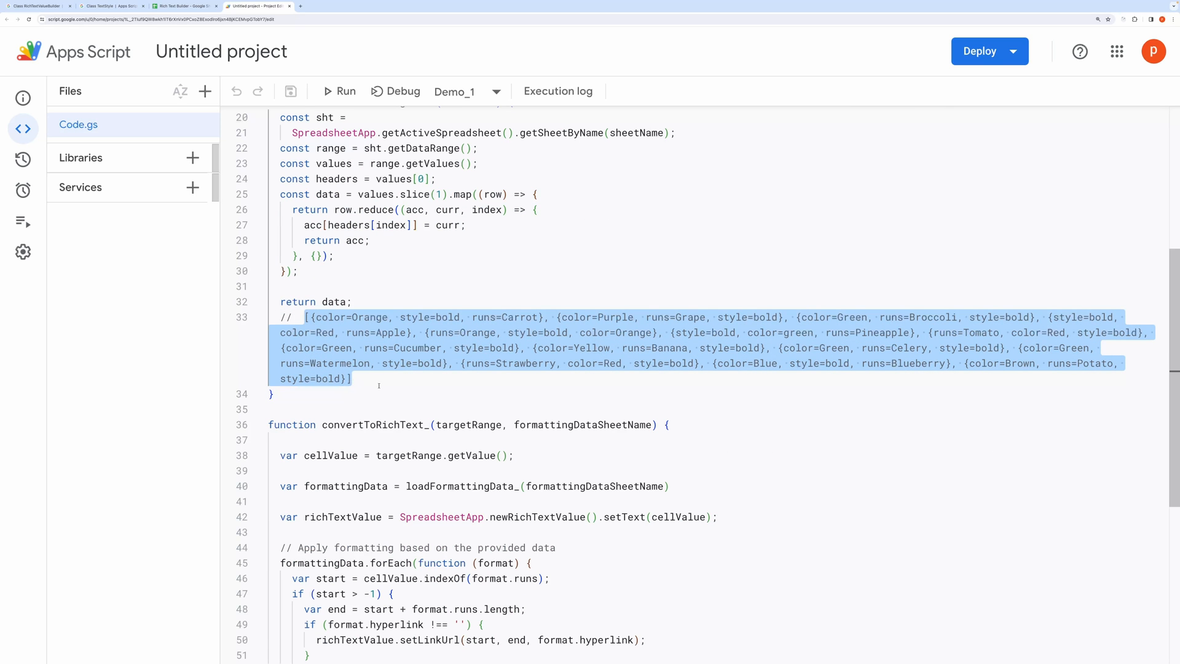
pyautogui.scroll(-3)
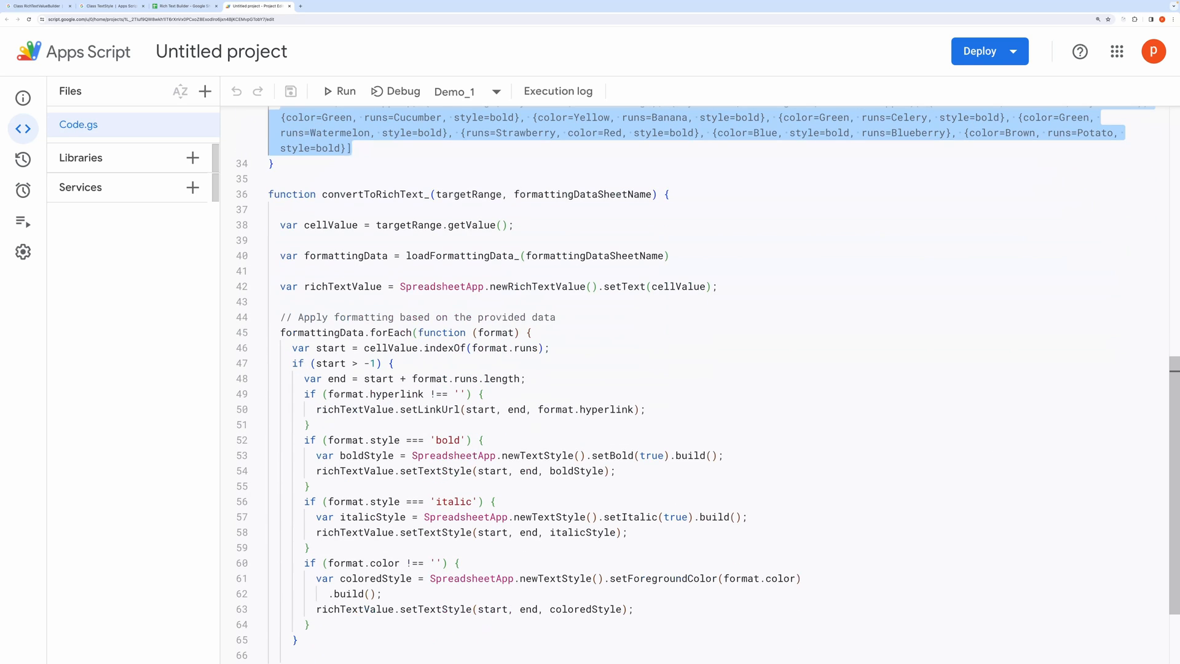
pyautogui.scroll(-3)
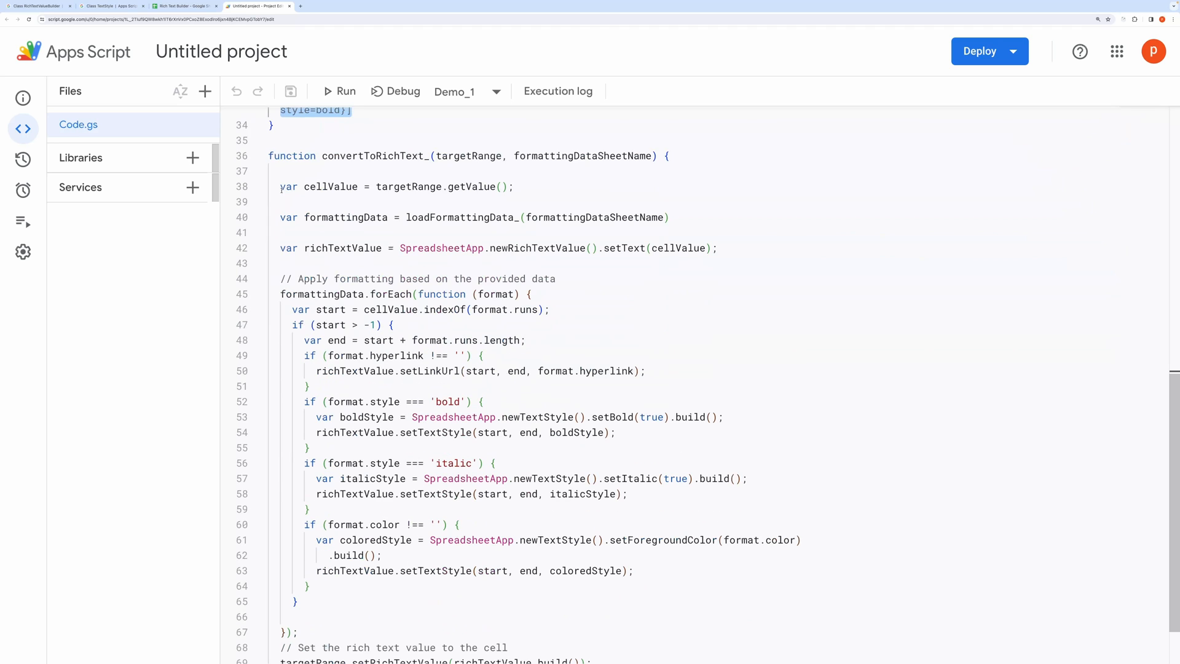
pyautogui.tripleClick(396, 187)
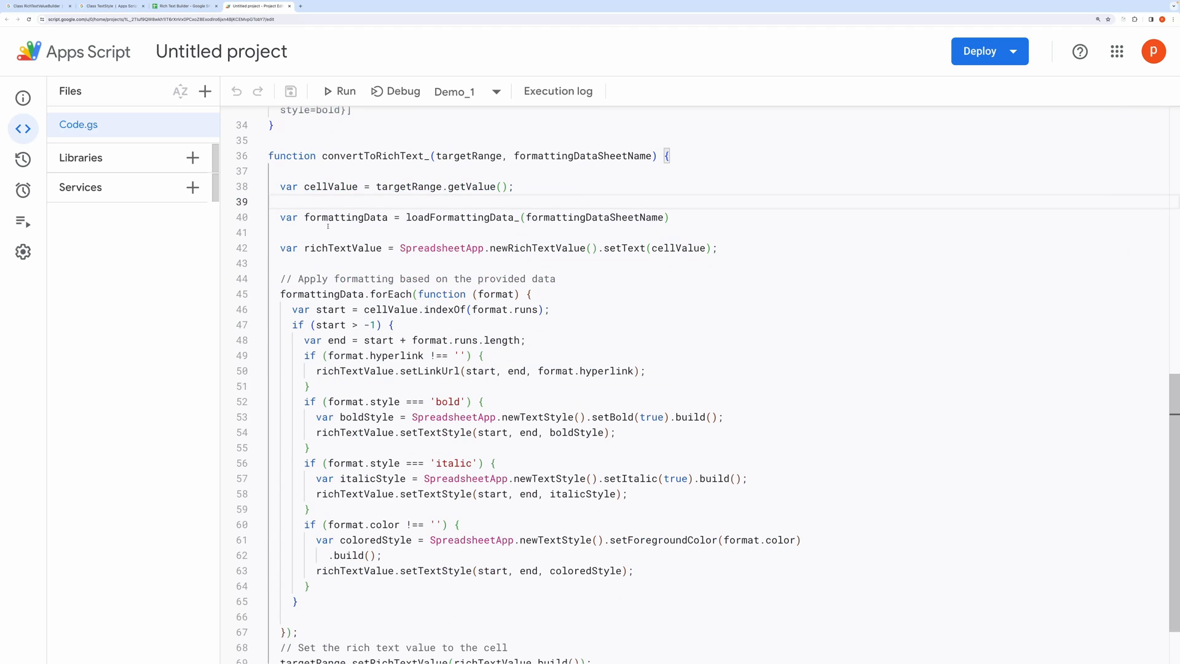
pyautogui.doubleClick(345, 217)
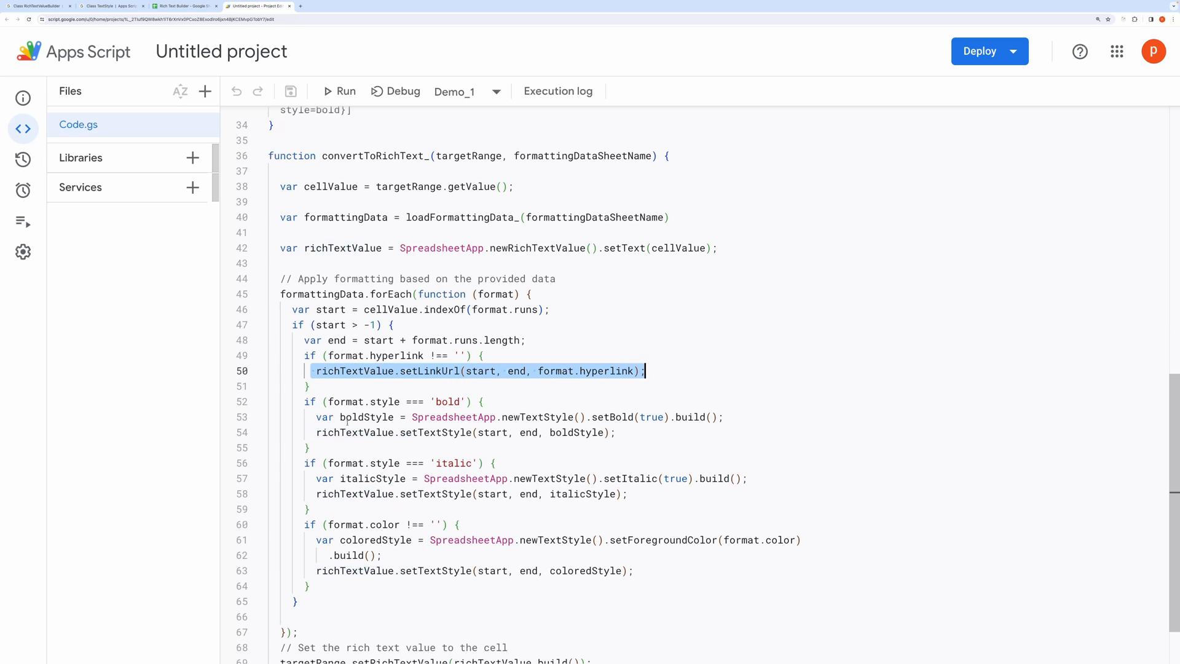
pyautogui.doubleClick(450, 401)
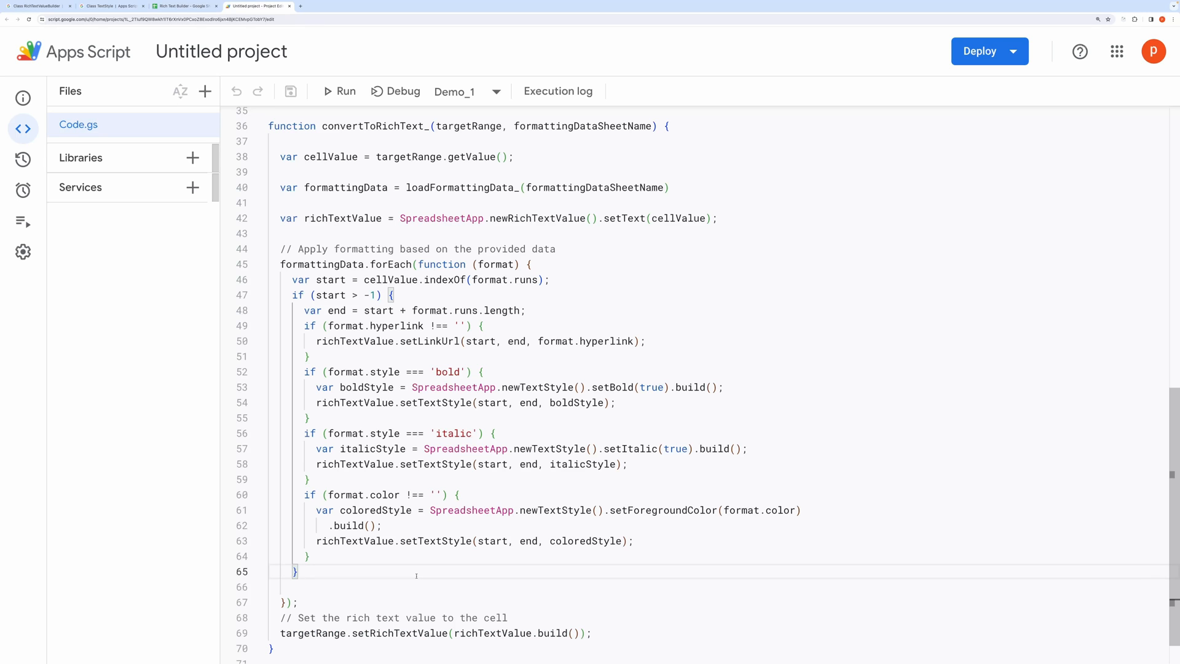
pyautogui.moveTo(464, 541)
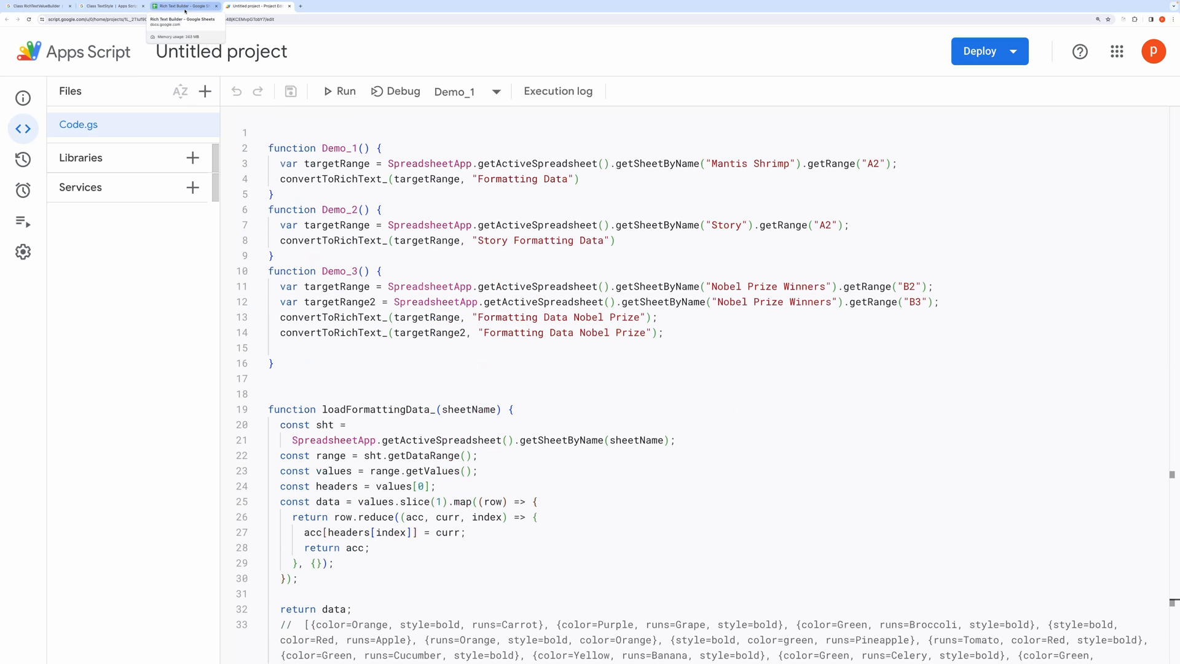
# Return to the Rich Text Builder spreadsheet's Mantis Shrimp sheet.
pyautogui.click(184, 5)
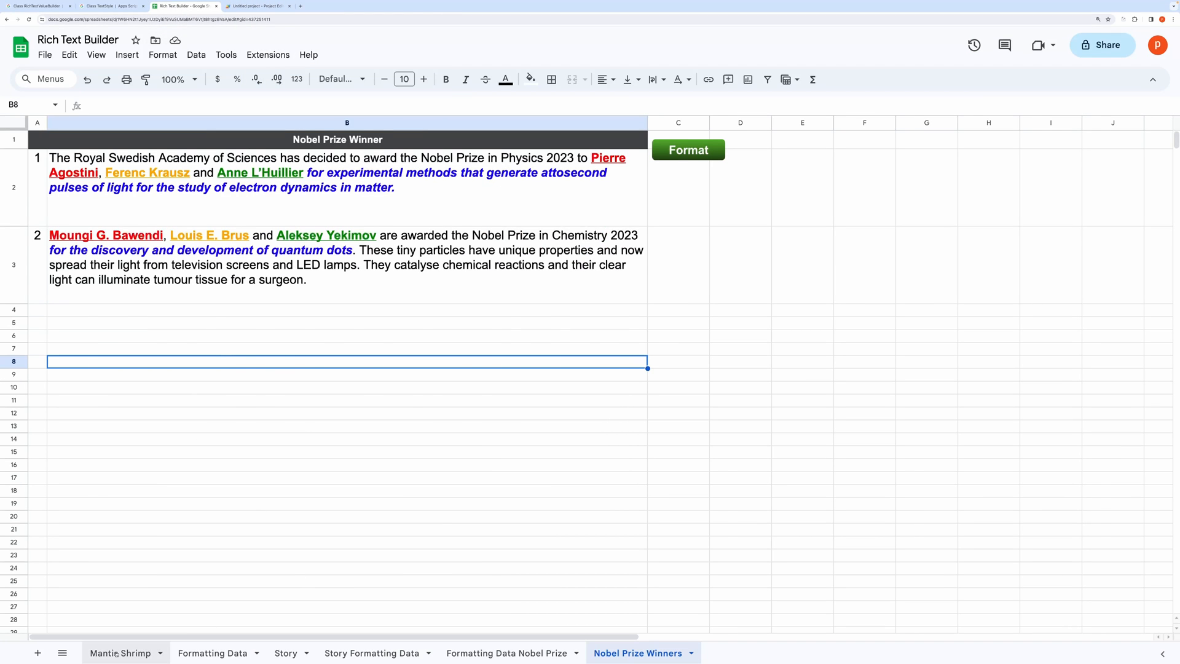
pyautogui.click(119, 651)
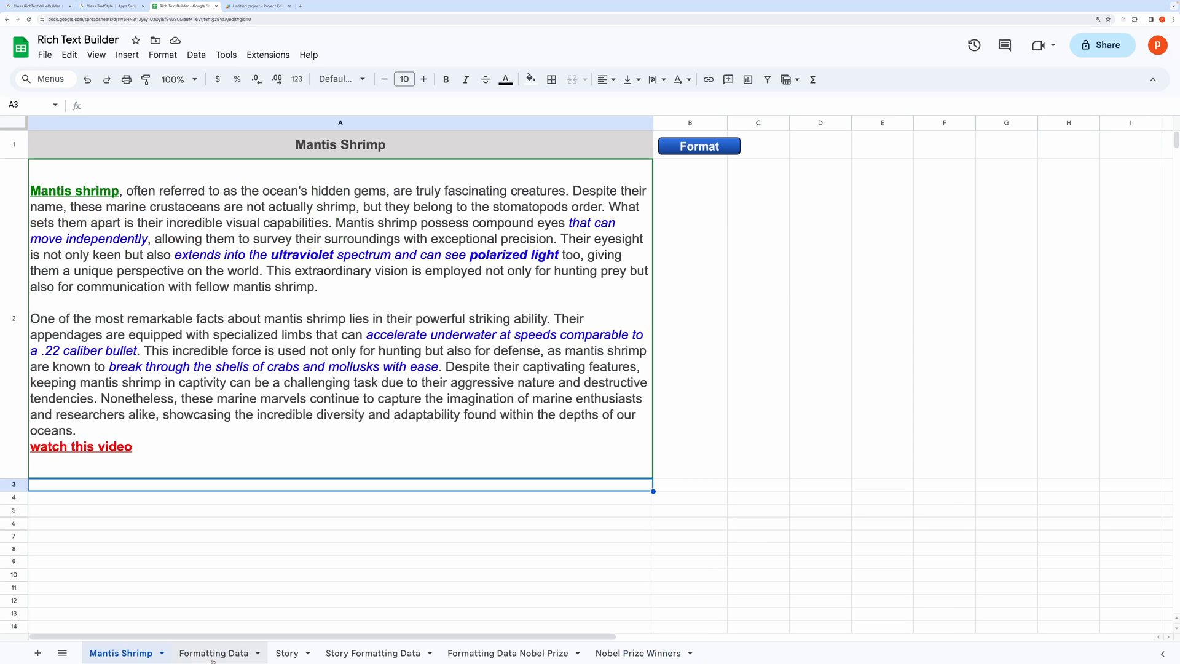
pyautogui.moveTo(515, 582)
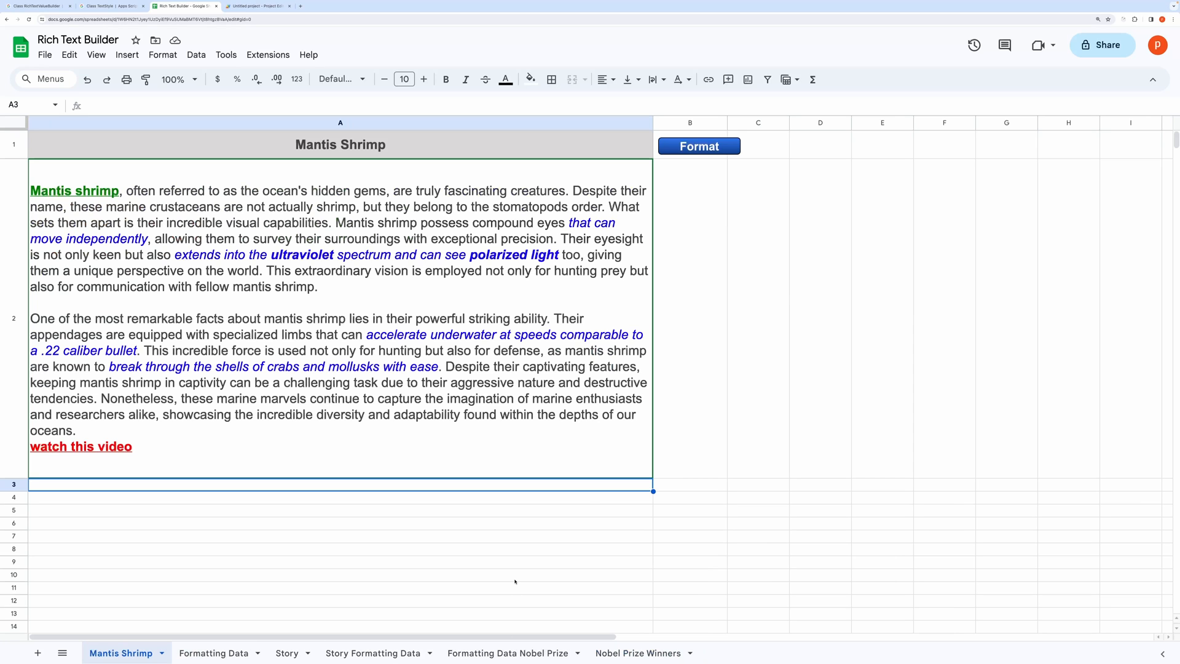